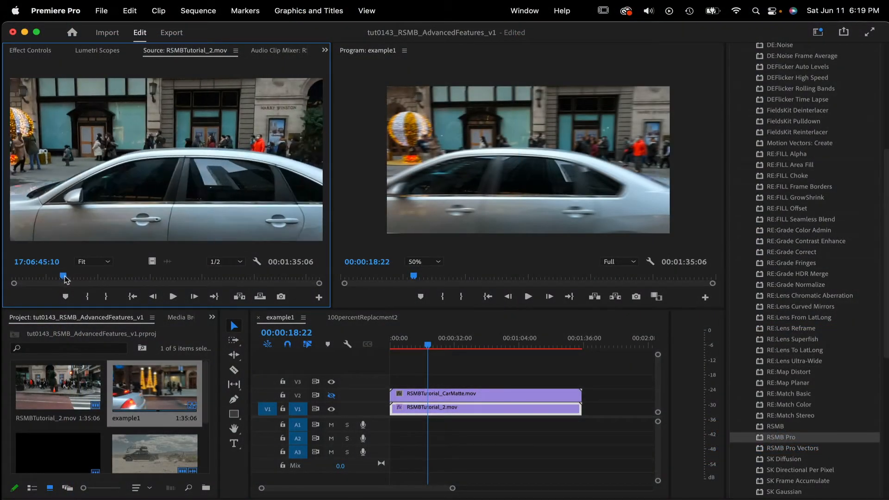
# Step: Scrub RSMBTutorial_2.mov to the frame with the pedicab beside the lit Christmas trees
pyautogui.moveTo(63, 277); pyautogui.dragTo(165, 277)
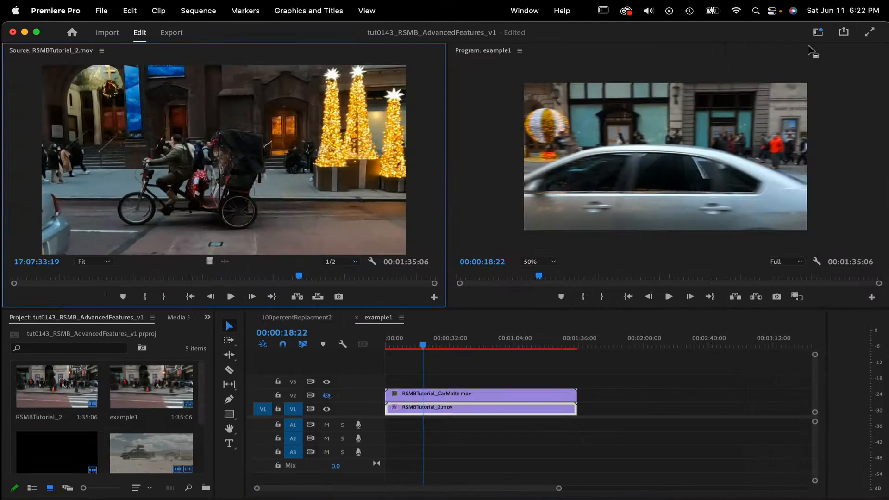
pyautogui.moveTo(817, 32)
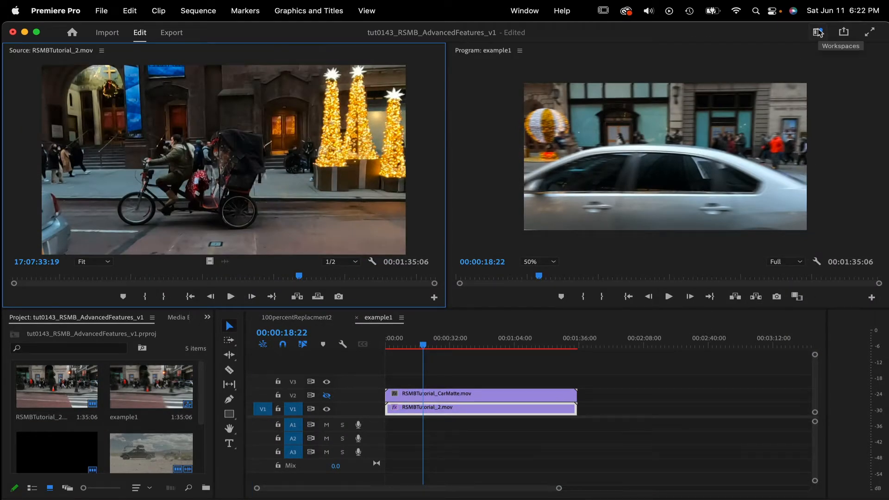
# Step: Switch to the Effects workspace to show the car clip's RSMB settings and effects list
pyautogui.click(816, 31)
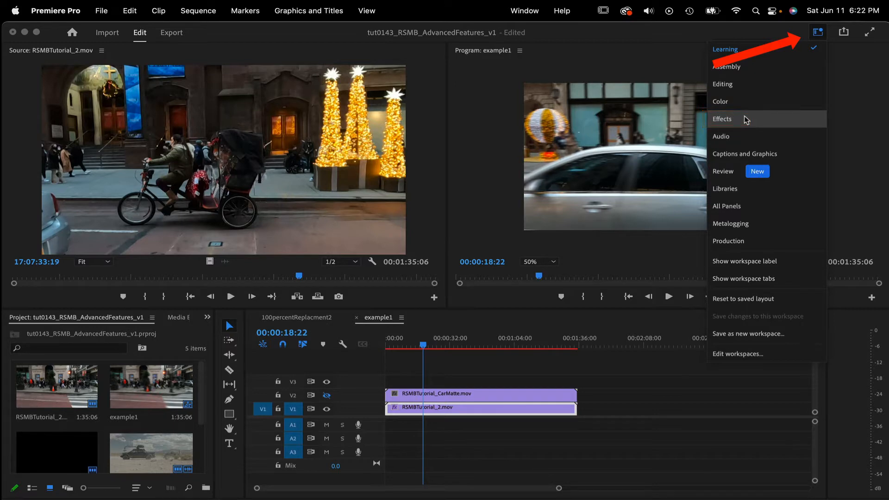
pyautogui.click(723, 118)
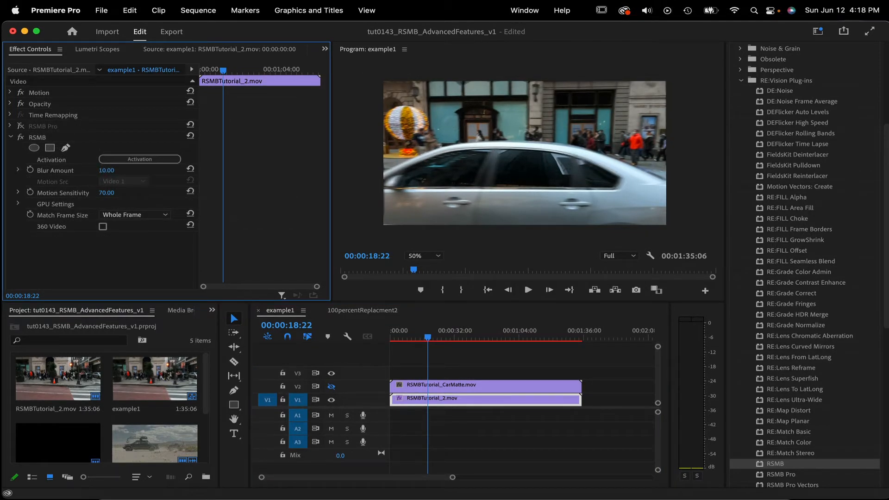
pyautogui.moveTo(475, 156)
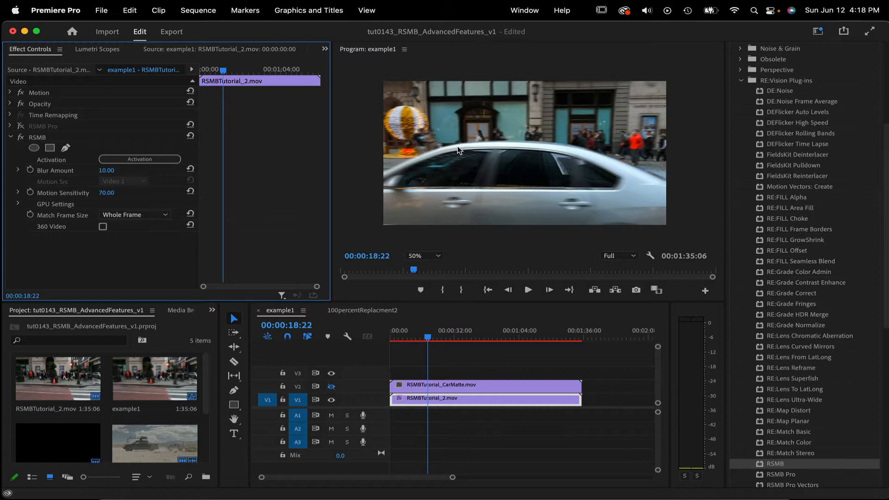
pyautogui.moveTo(579, 152)
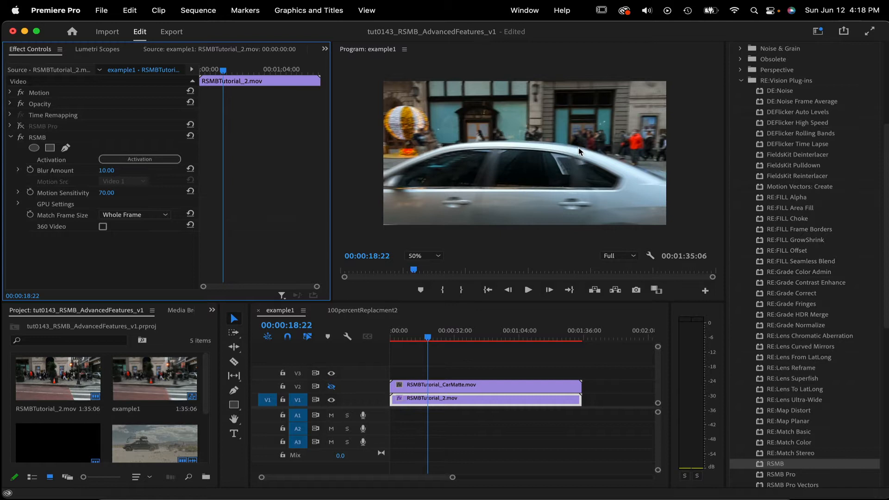
pyautogui.moveTo(85, 136)
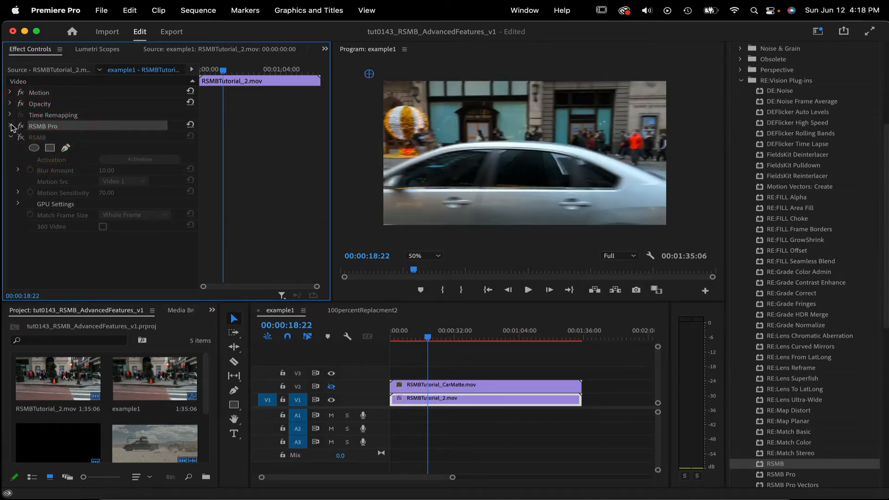
pyautogui.click(11, 126)
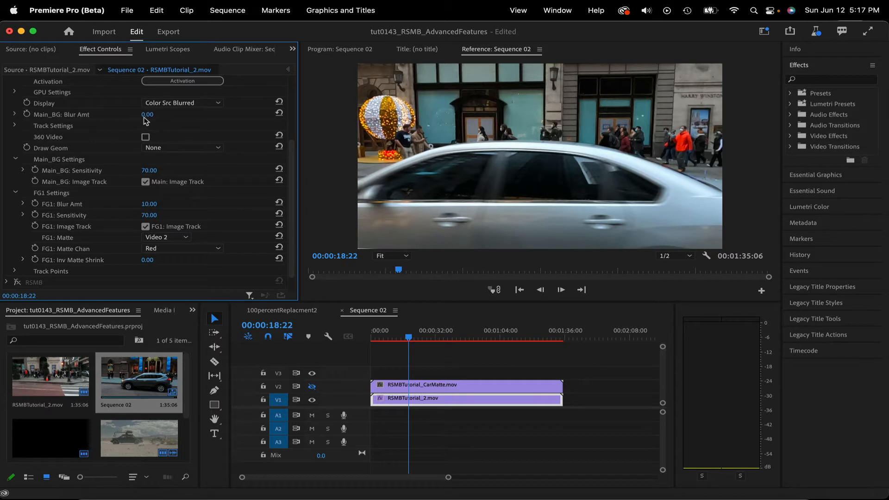
pyautogui.moveTo(150, 119)
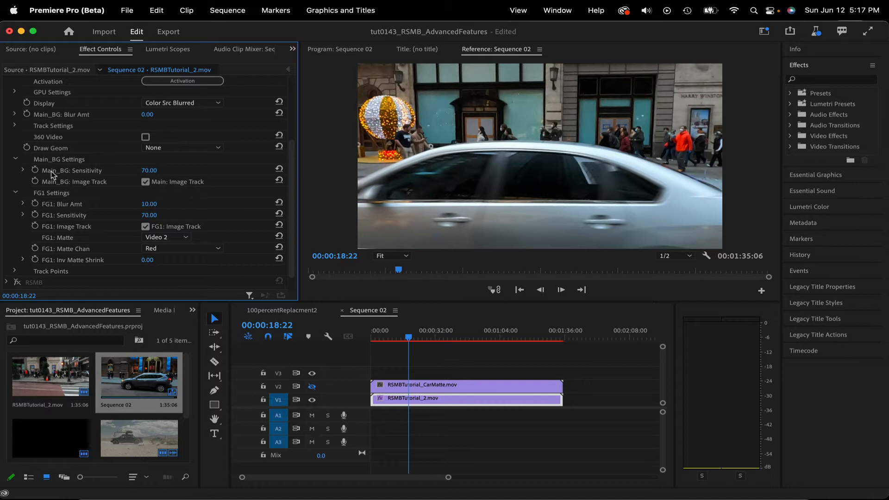
pyautogui.click(150, 204)
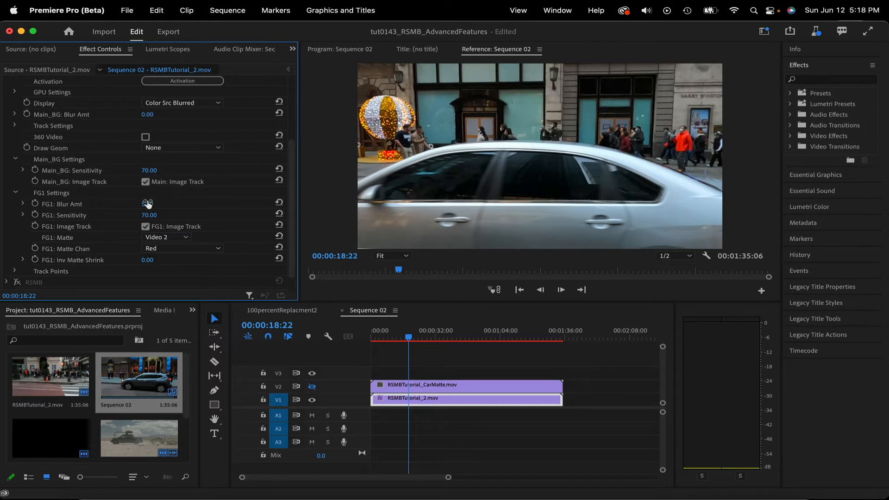
pyautogui.click(148, 204)
pyautogui.write('10')
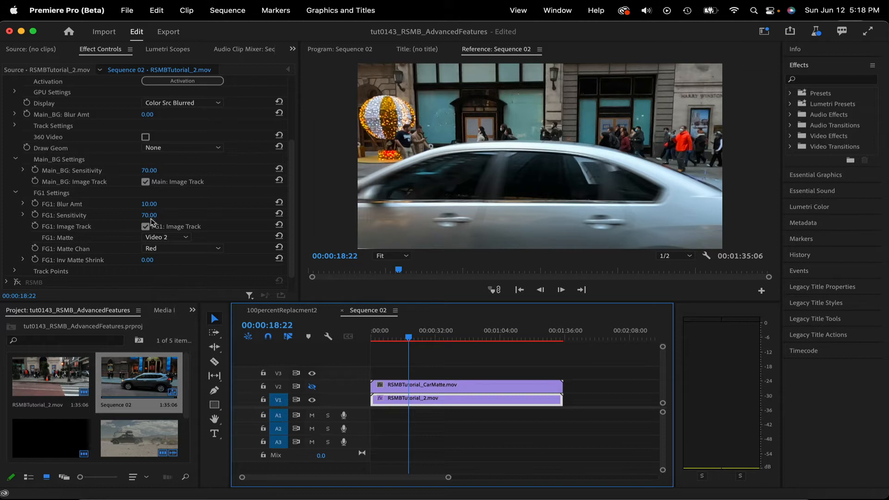
pyautogui.click(146, 226)
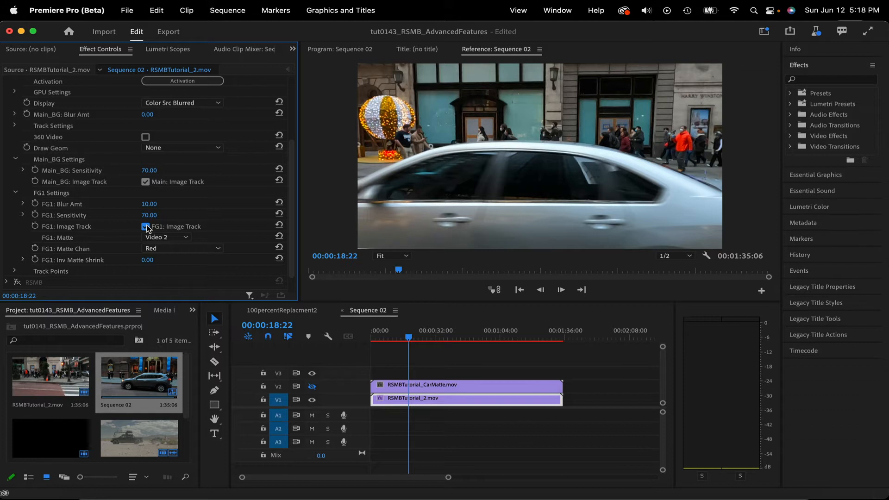
pyautogui.click(146, 226)
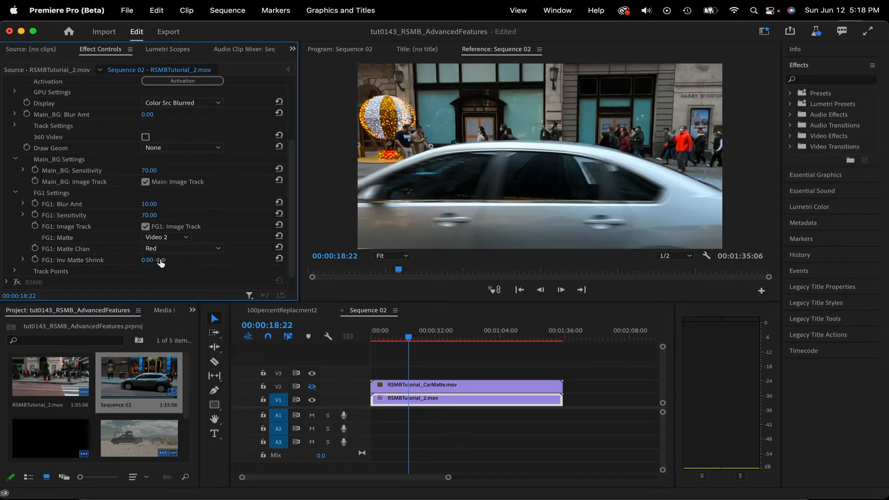
pyautogui.moveTo(217, 110)
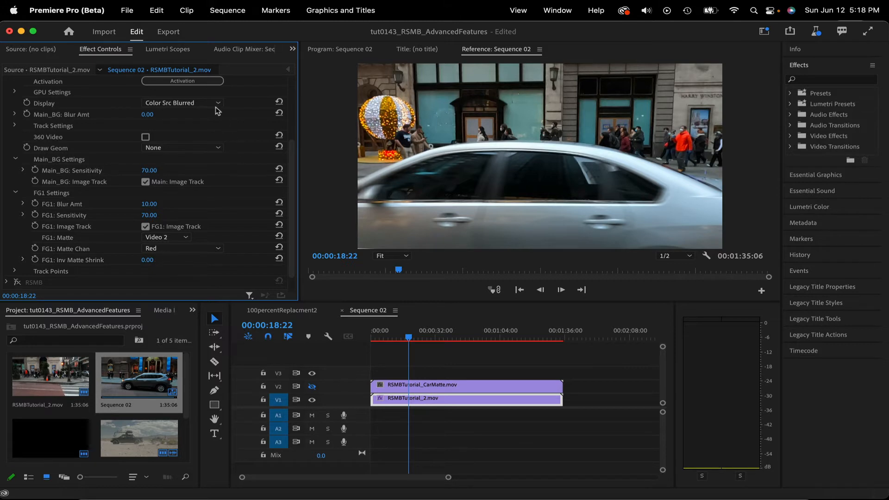
# Step: Preview FG 1 Blurred and the blurred background layer, then return Display to Color Src Blurred
pyautogui.click(182, 103)
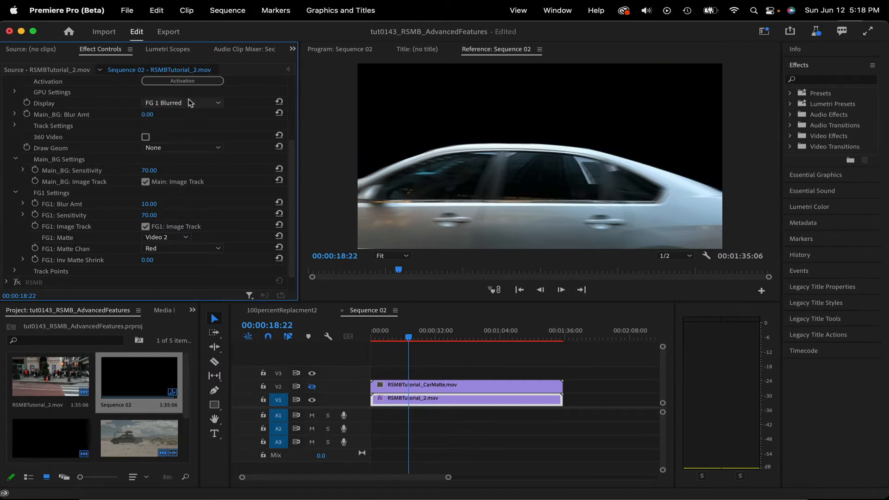
pyautogui.click(182, 103)
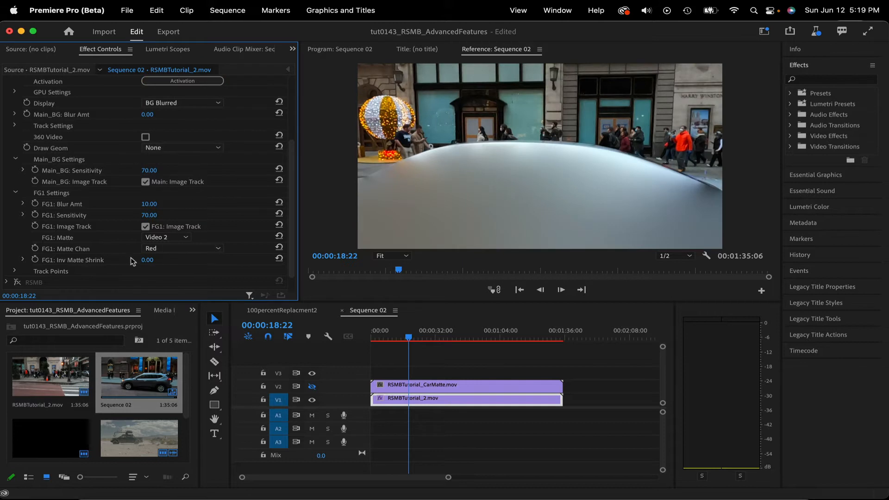
pyautogui.moveTo(147, 260); pyautogui.dragTo(158, 260)
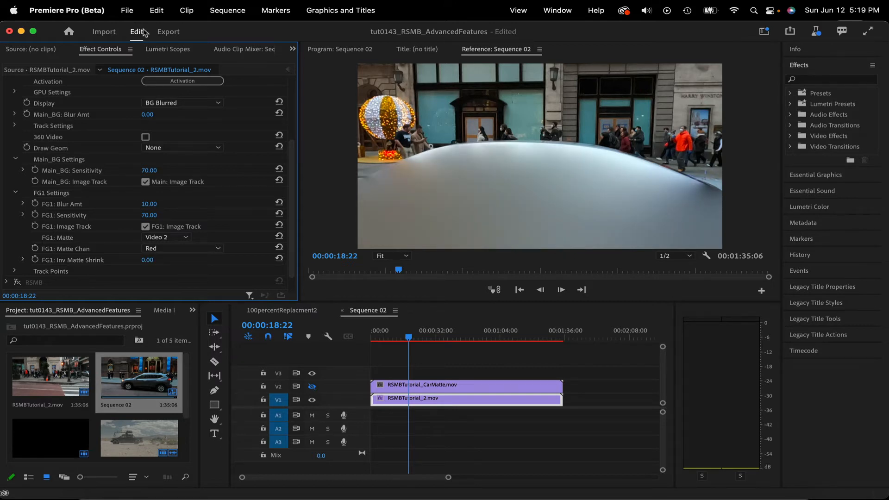
pyautogui.click(182, 102)
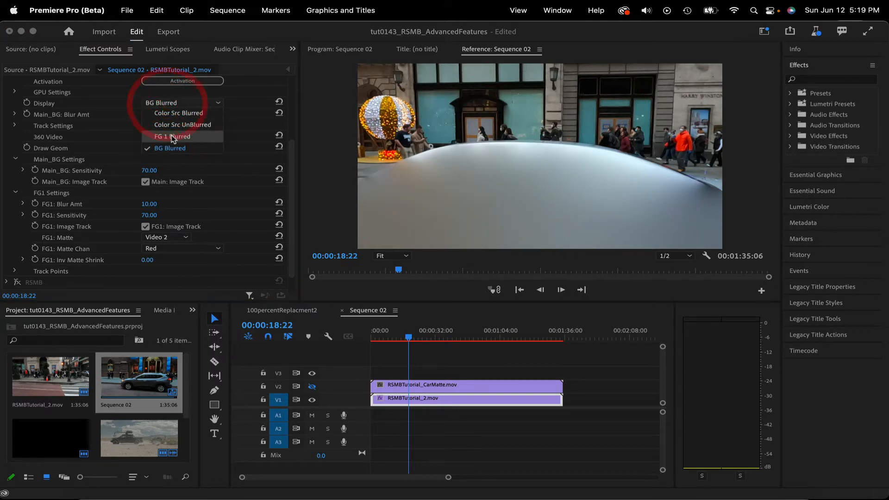
pyautogui.click(173, 137)
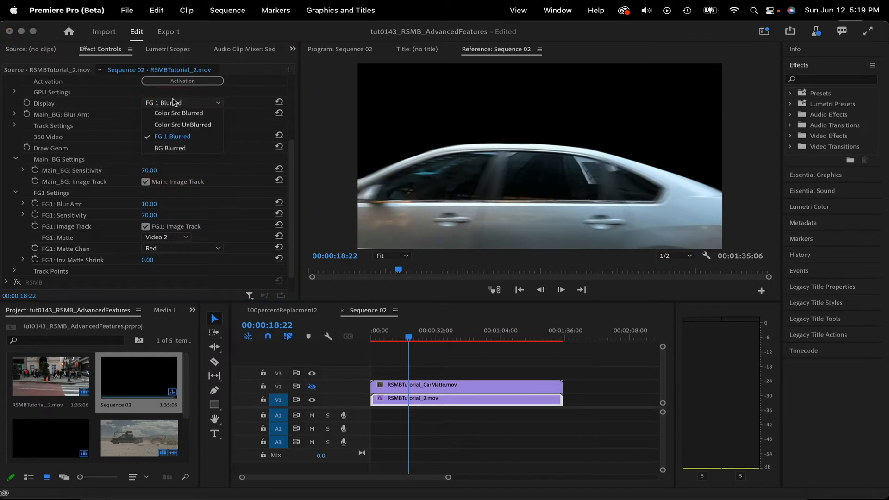
pyautogui.moveTo(182, 125)
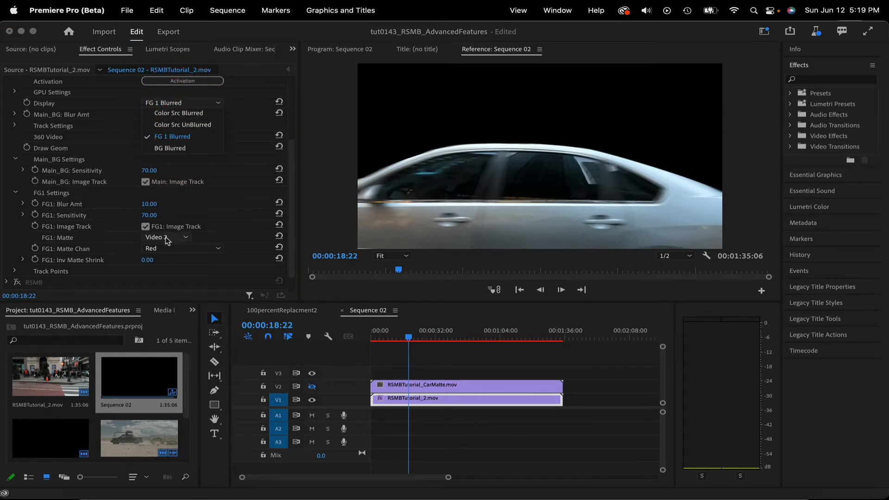
pyautogui.click(178, 113)
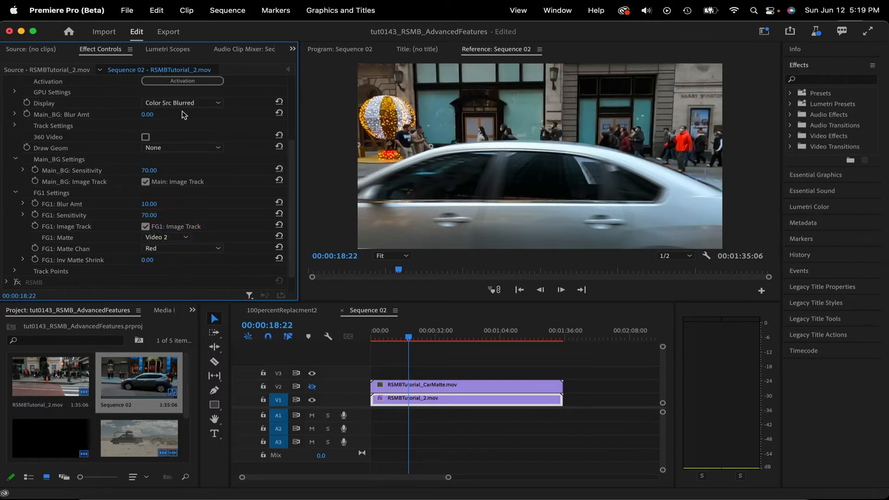
pyautogui.moveTo(202, 141)
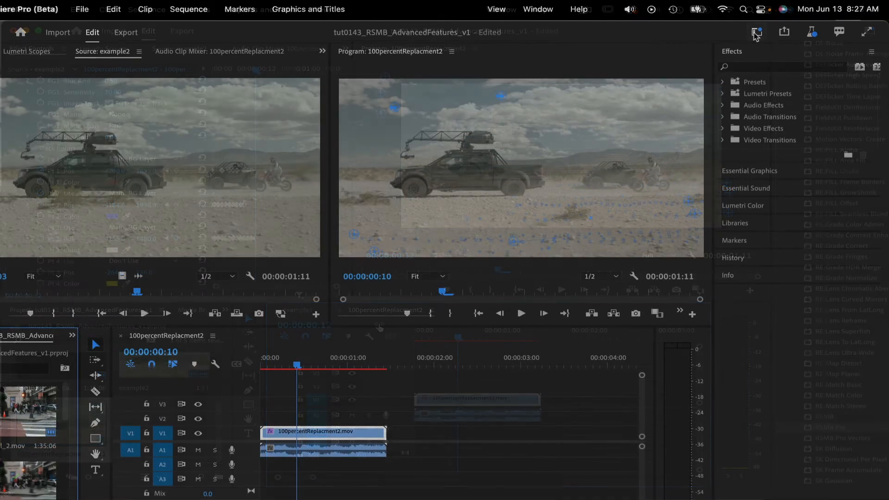
# Step: Open the 100percentReplacment2 sequence and scroll Effect Controls to the RSMB Pro Track Points section
pyautogui.click(755, 31)
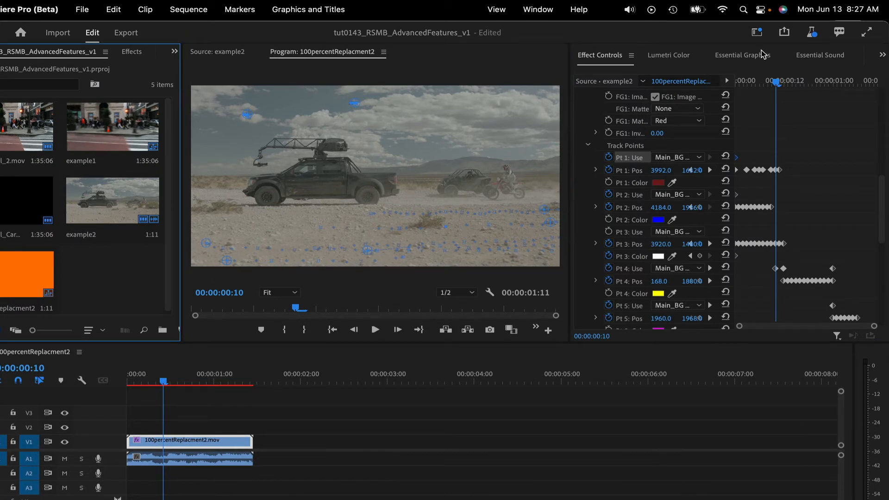
pyautogui.moveTo(83, 237)
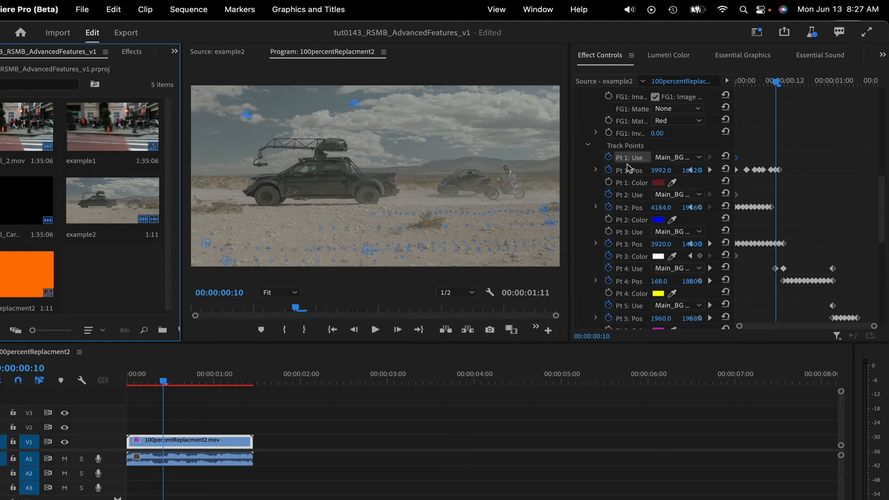
pyautogui.scroll(-3)
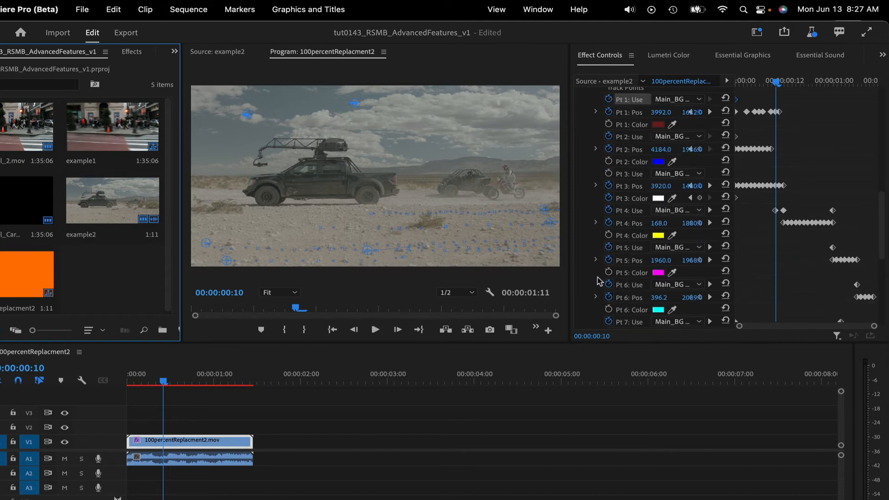
pyautogui.scroll(-3)
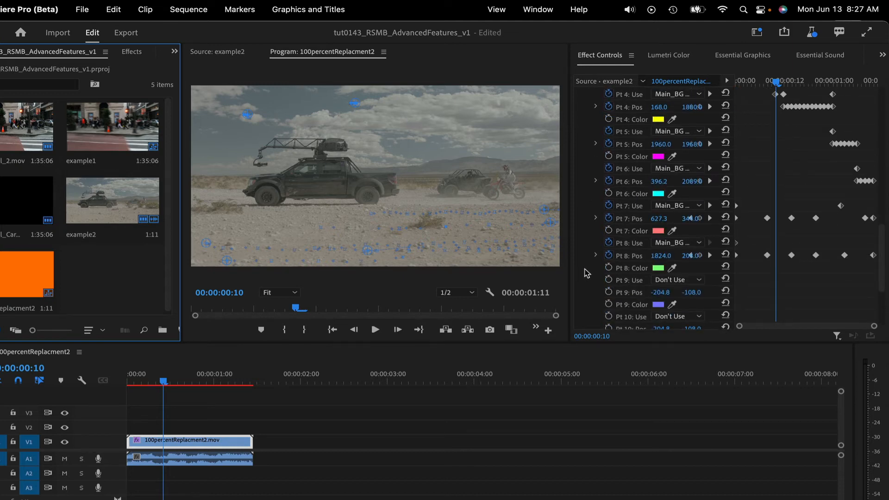
pyautogui.scroll(-3)
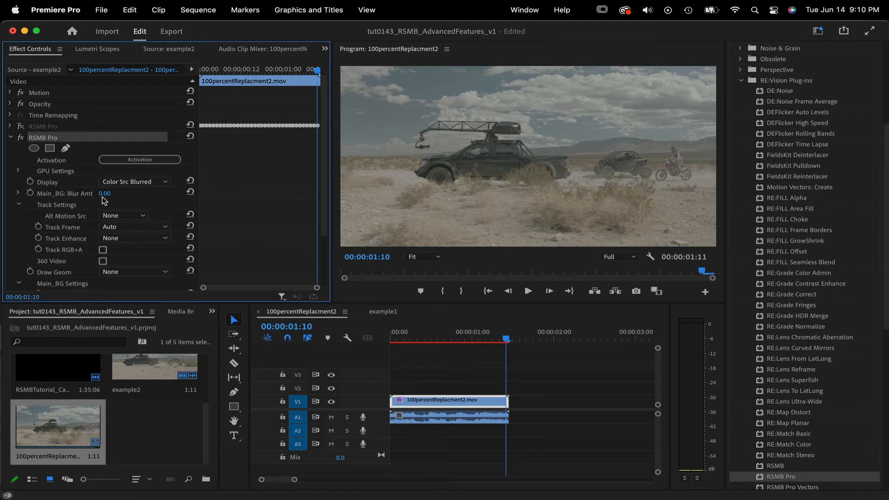
pyautogui.moveTo(60, 241)
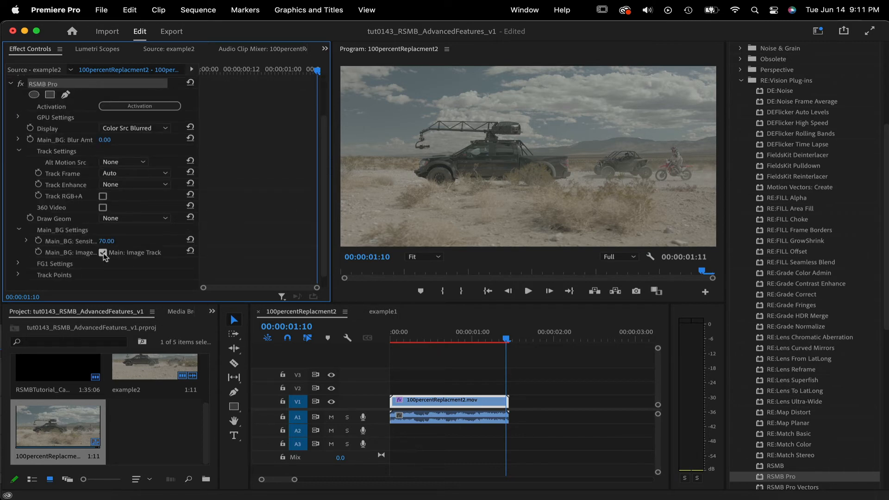
# Step: Toggle Main_BG: Image Track off and back on, leaving background image tracking enabled
pyautogui.click(103, 251)
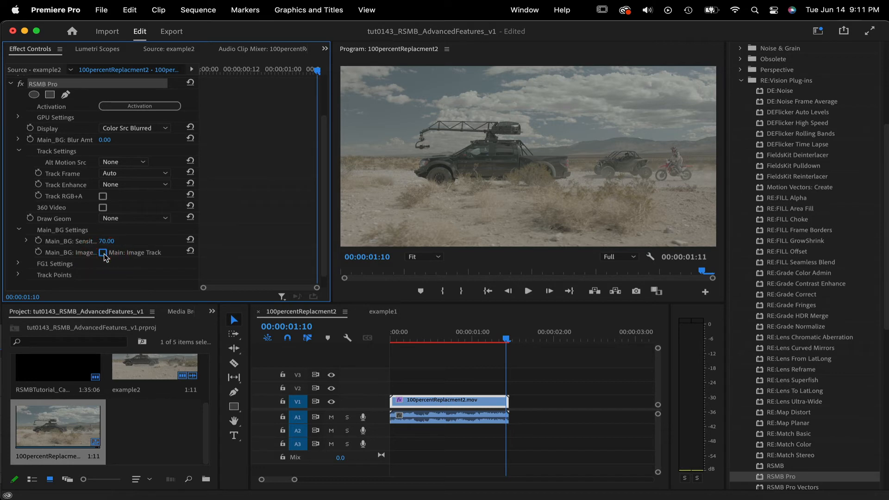
pyautogui.click(103, 252)
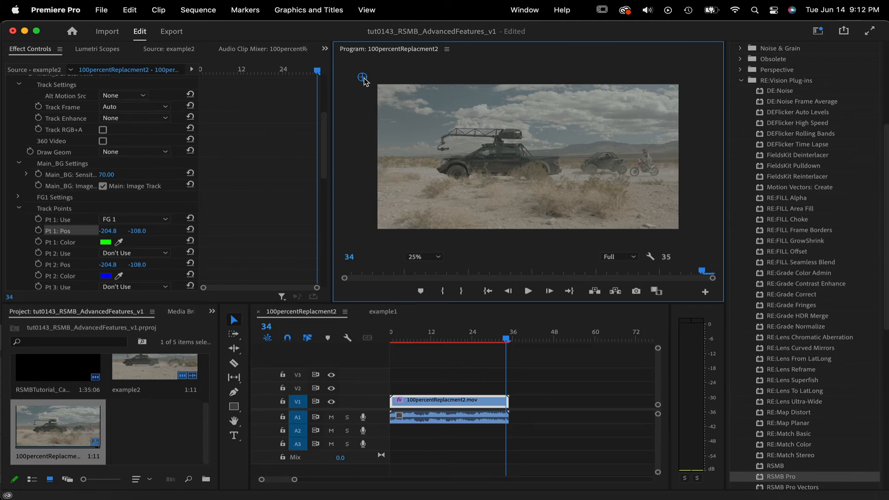
pyautogui.moveTo(124, 246)
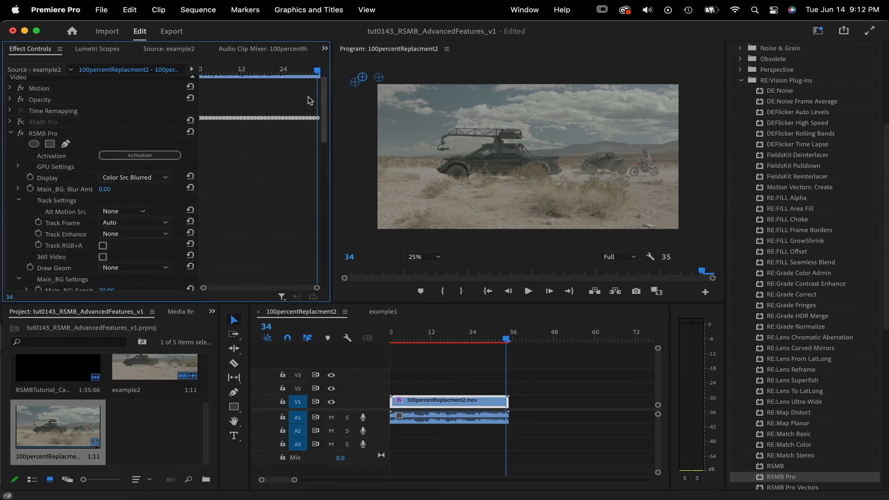
# Step: Set Display to Color Src UnBlurred and assign track points 1–4 to the Main_BG layer with keyframed positions
pyautogui.click(133, 177)
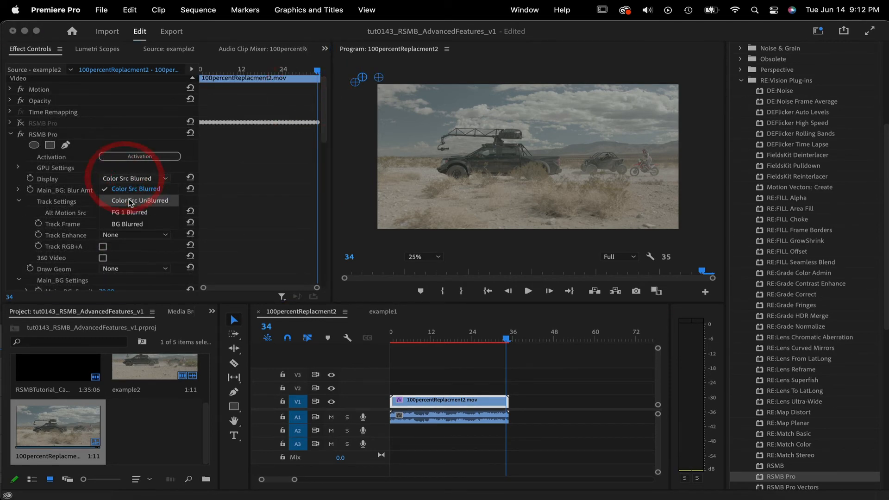
pyautogui.click(140, 200)
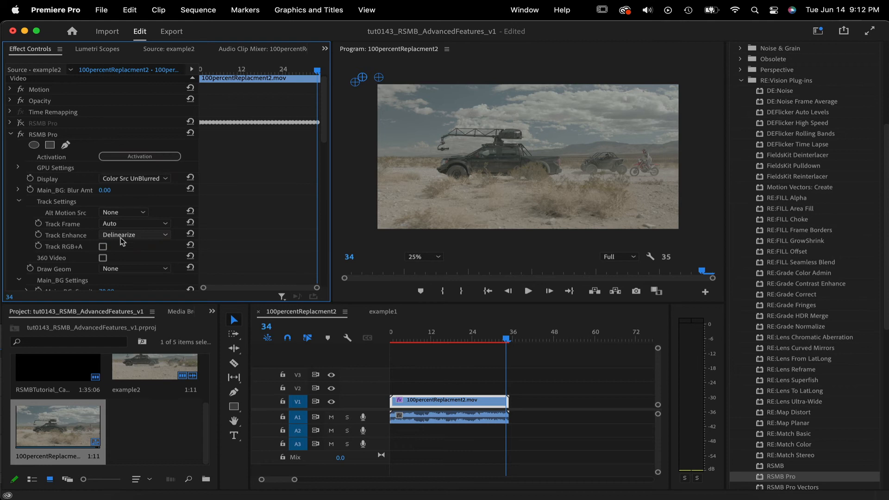
pyautogui.click(135, 236)
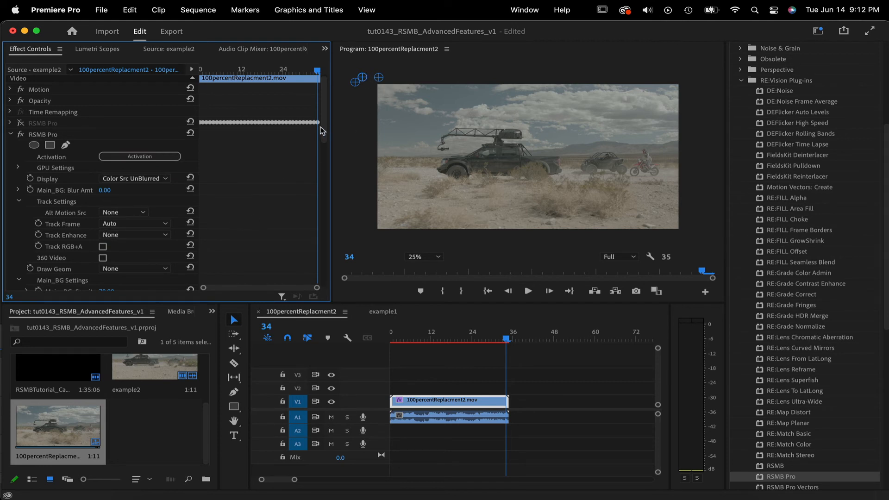
pyautogui.scroll(-3)
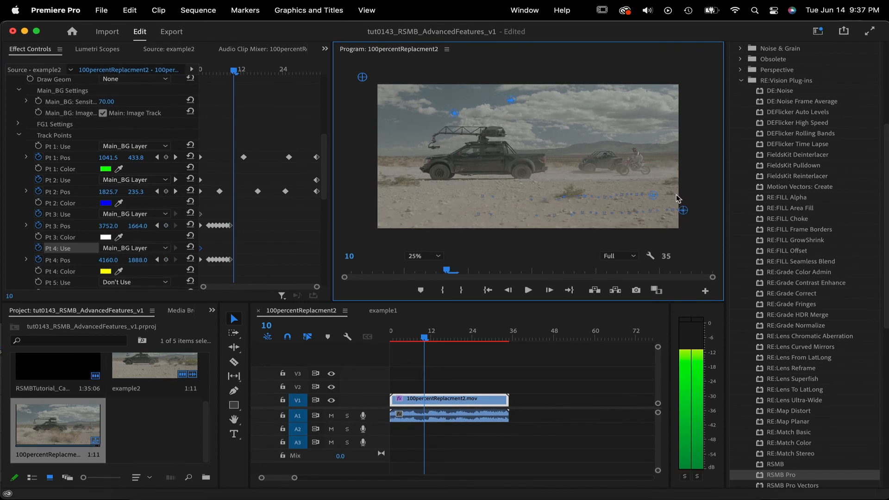
# Step: Uncheck Main_BG: Image Track so the truck clip blurs without background image tracking
pyautogui.click(549, 290)
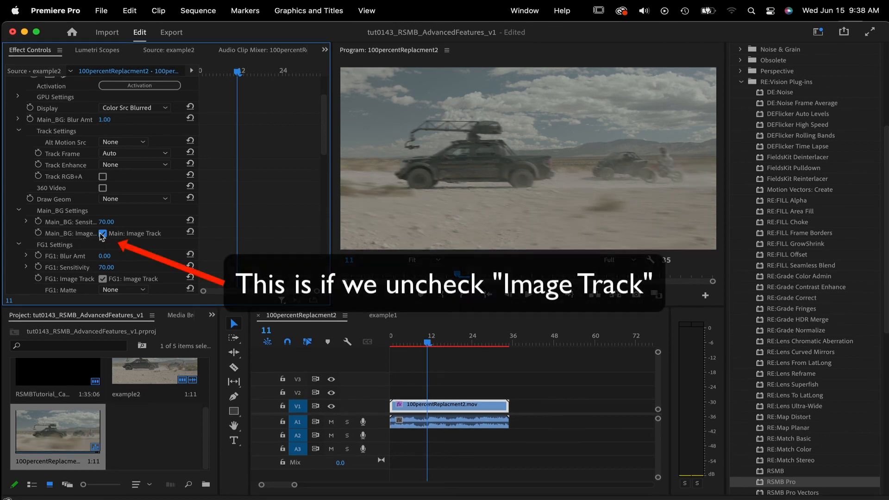
pyautogui.click(102, 233)
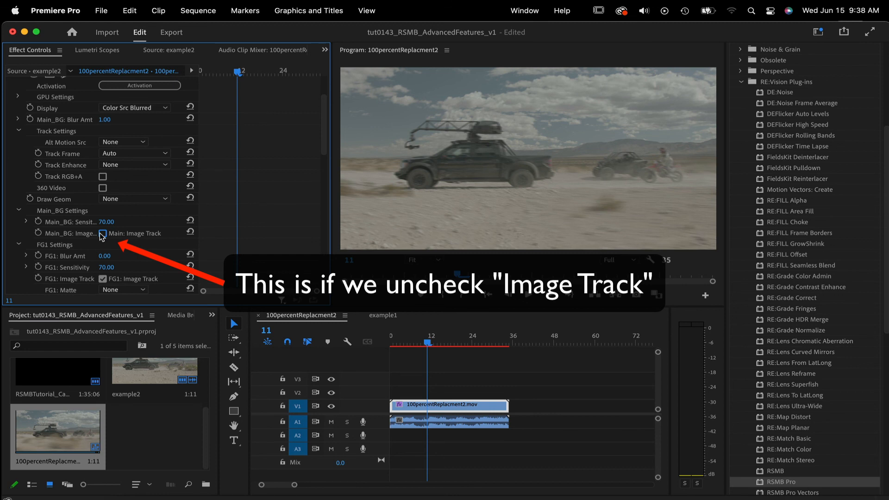